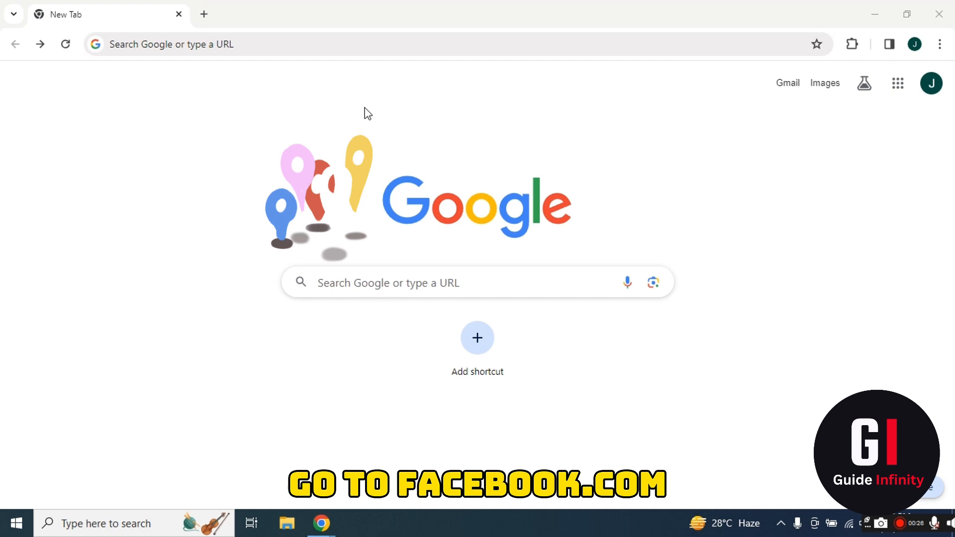
Navigate Chrome to facebook.com to reach the logged-in home feed.
{"action": "left_click", "coordinate": [244, 44]}
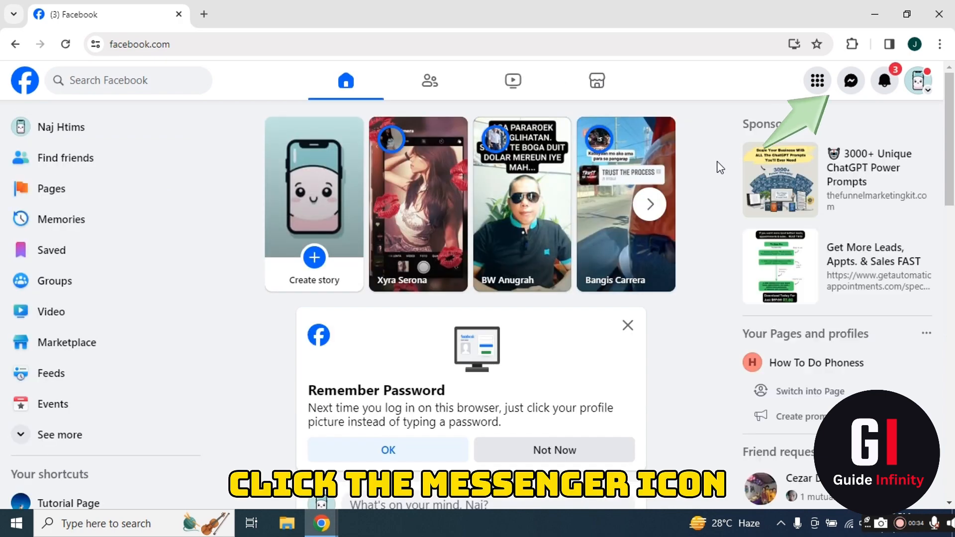
Open the full Messenger page via 'See all in Messenger' and start a blank new message.
{"action": "left_click", "coordinate": [850, 79]}
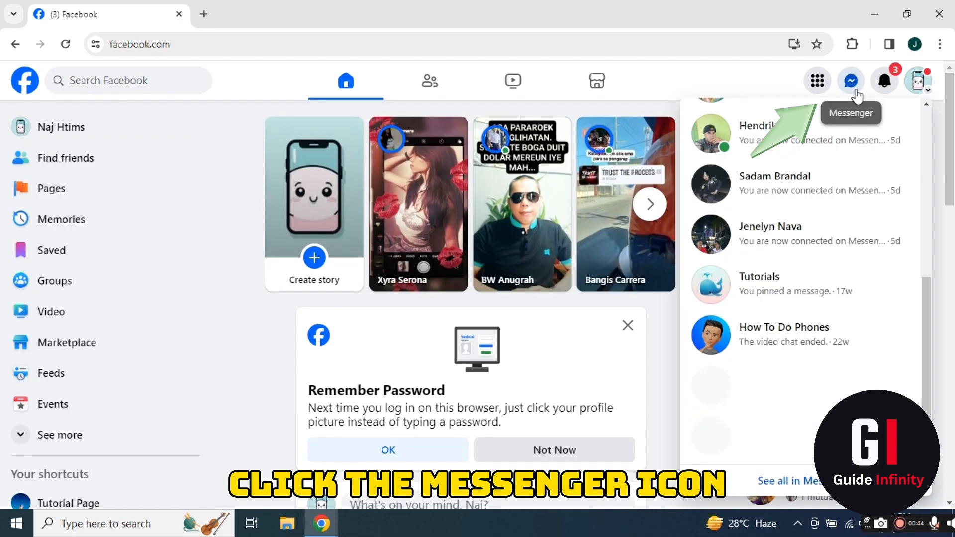
{"action": "left_click", "coordinate": [850, 79]}
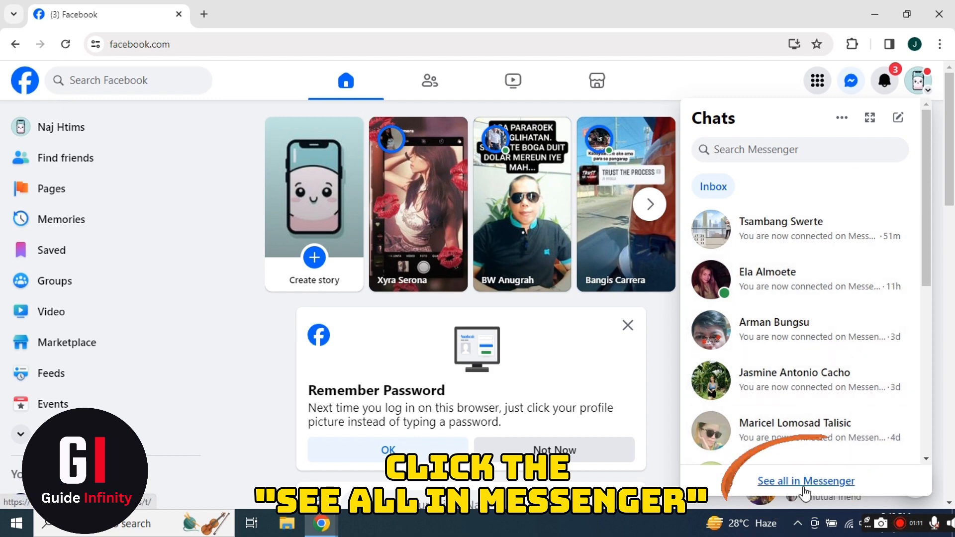
{"action": "left_click", "coordinate": [806, 480]}
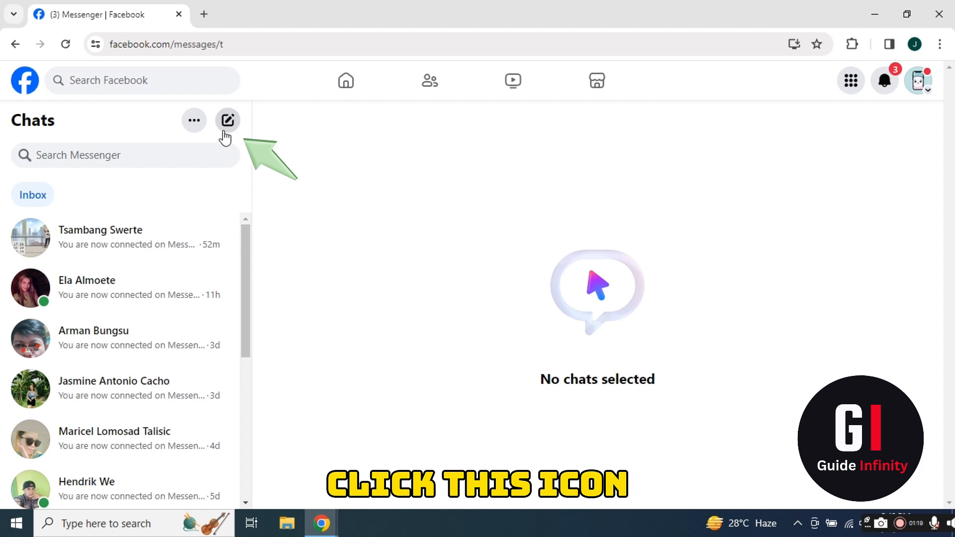
{"action": "left_click", "coordinate": [227, 120]}
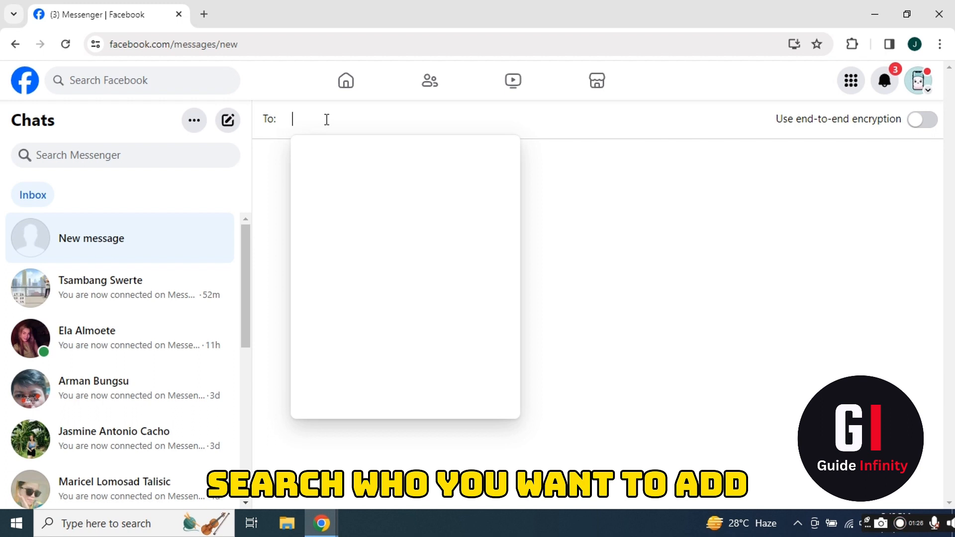
{"action": "left_click", "coordinate": [93, 381]}
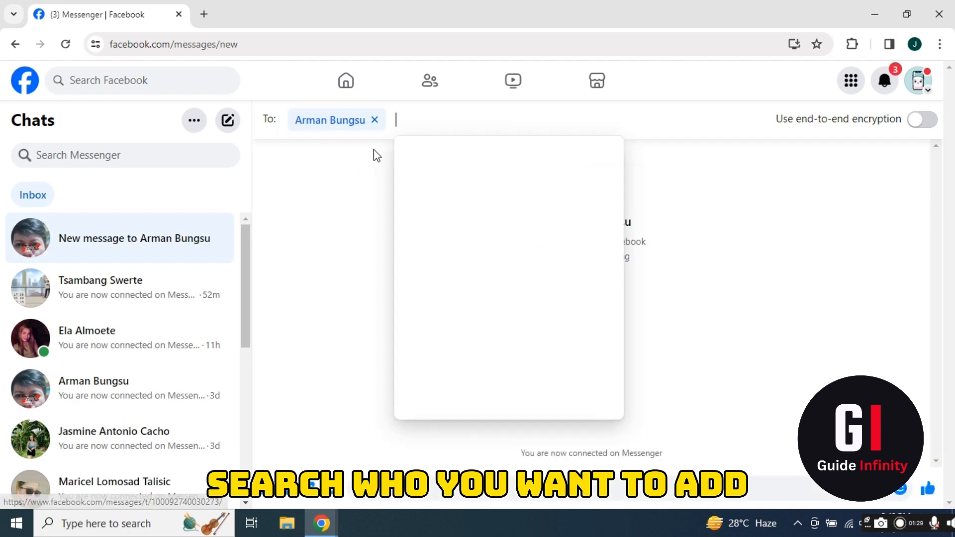
{"action": "left_click", "coordinate": [87, 338]}
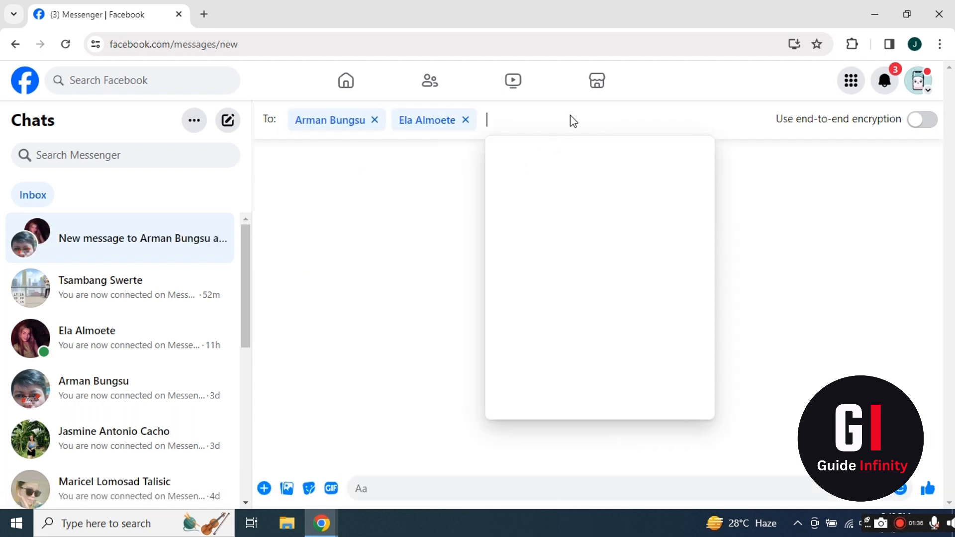